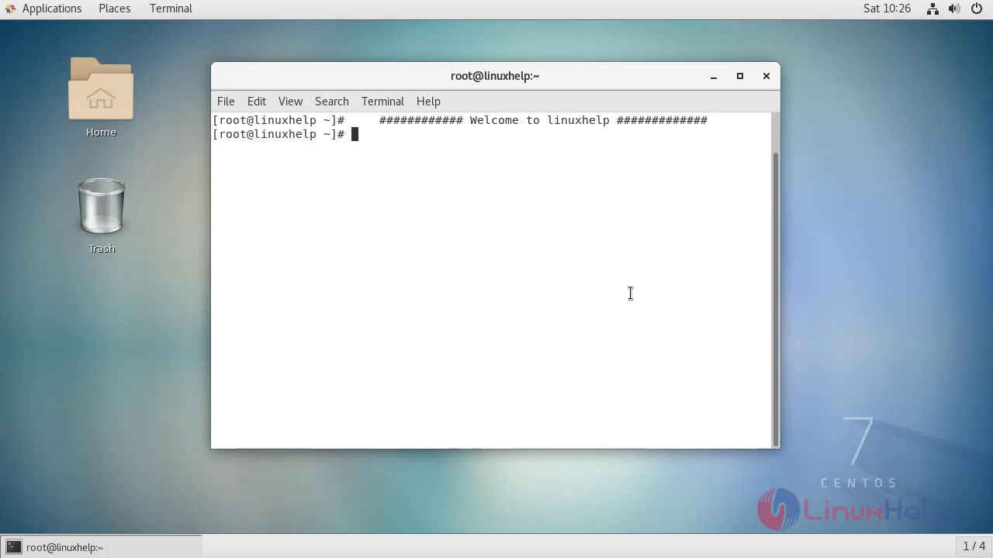
# Query the installed centos-release package with rpm -q, revealing 7-6.1810.2.el7.centos.x86_64
pyautogui.write('rpm')
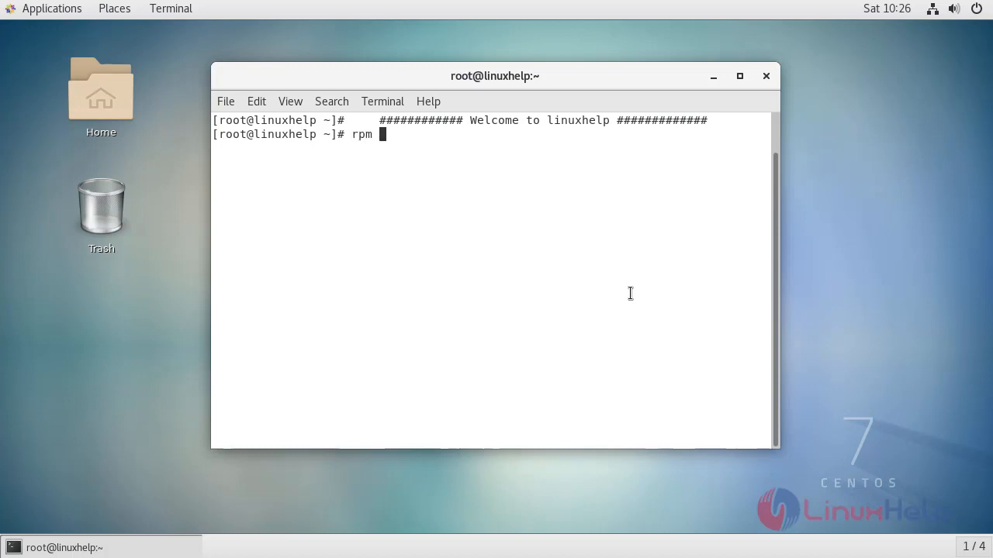
pyautogui.write('-q')
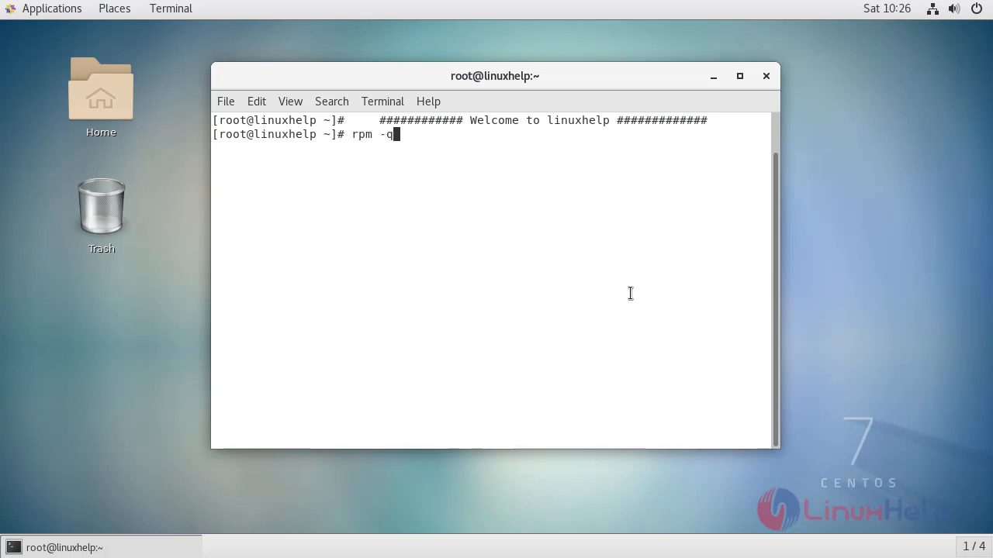
pyautogui.write('centos-rele')
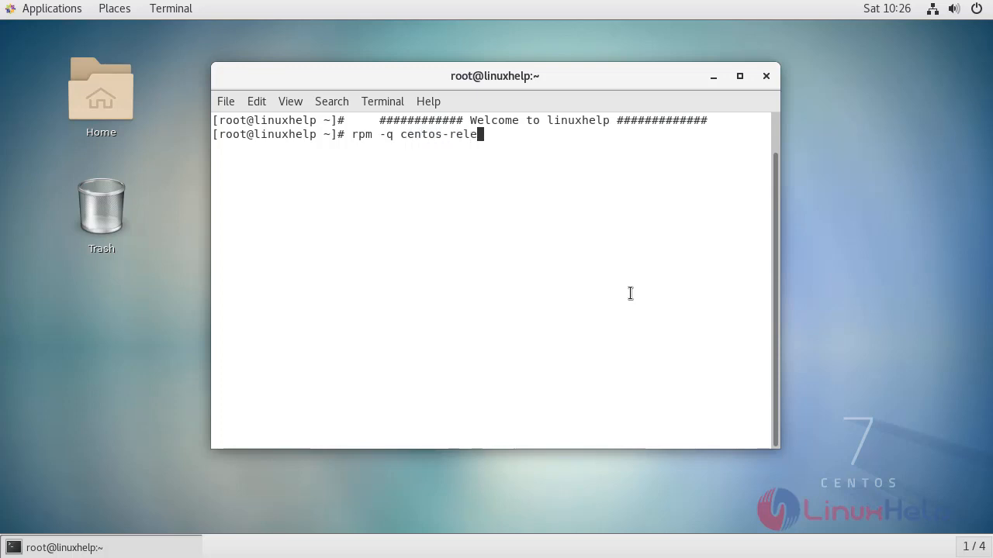
pyautogui.press('Return')
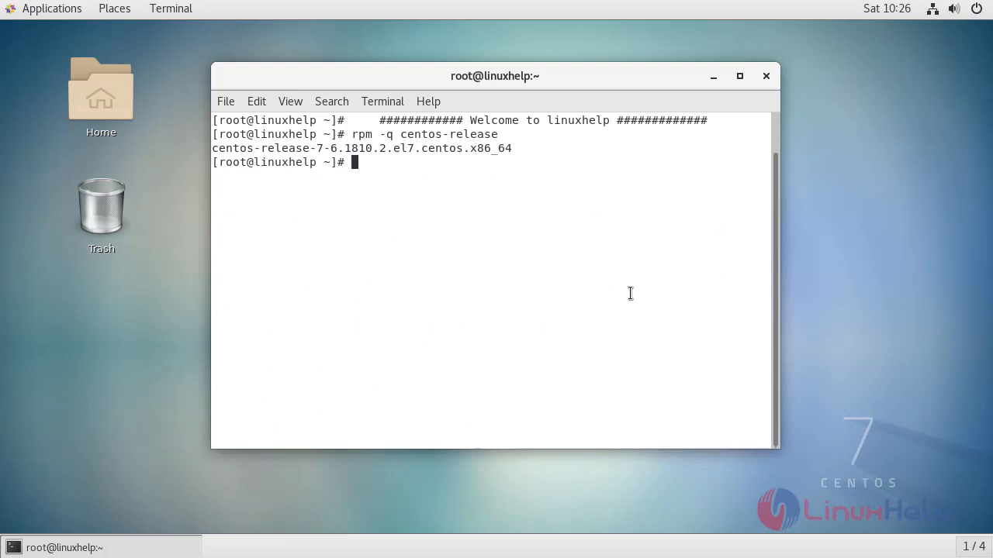
# Run the yum installation of nedit 5.7-1.el7 with libXp, motif and xorg-x11 font dependencies
pyautogui.press('Return')
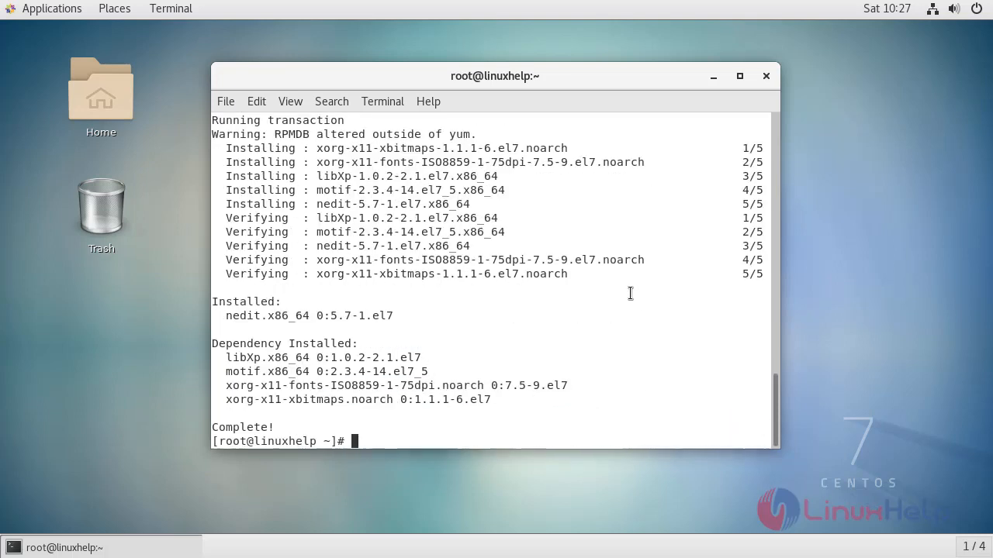
pyautogui.moveTo(688, 418)
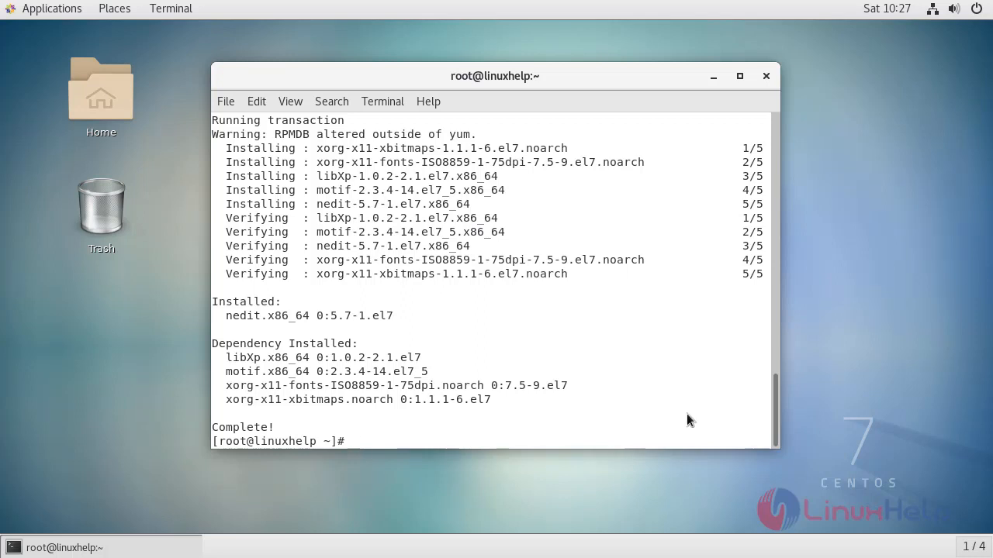
pyautogui.press('Return')
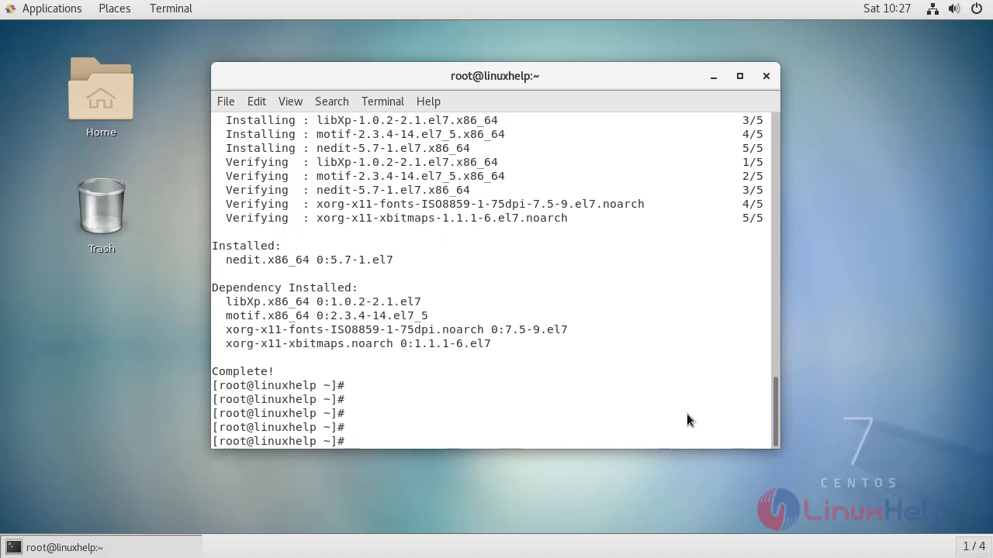
# Launch nedit from the shell and write linuxhelp in the untitled document
pyautogui.write('nedit')
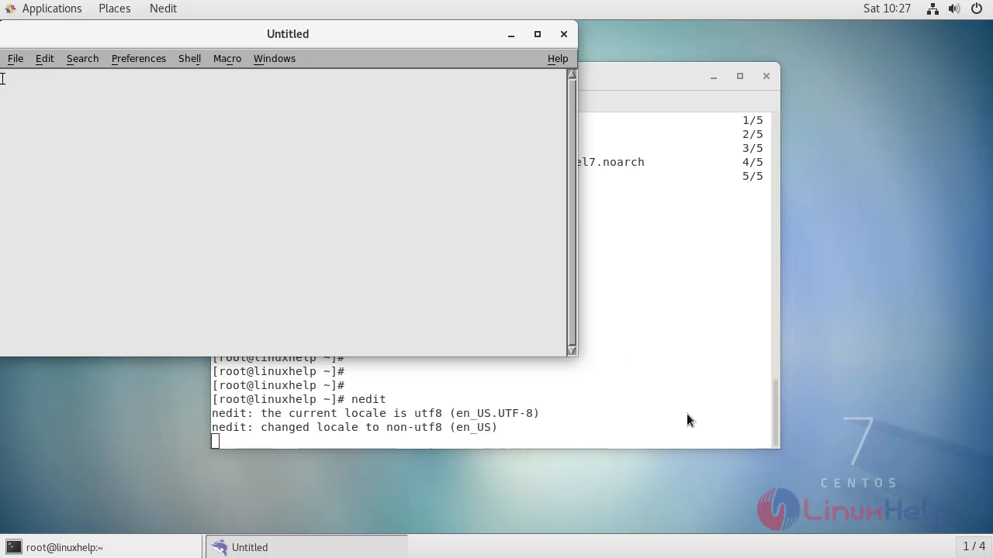
pyautogui.moveTo(69, 167)
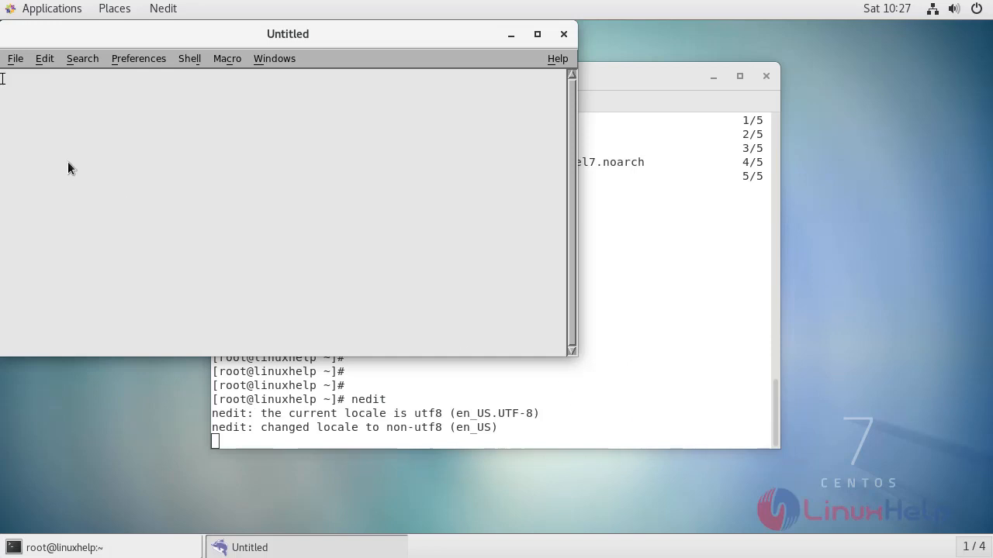
pyautogui.write('linu')
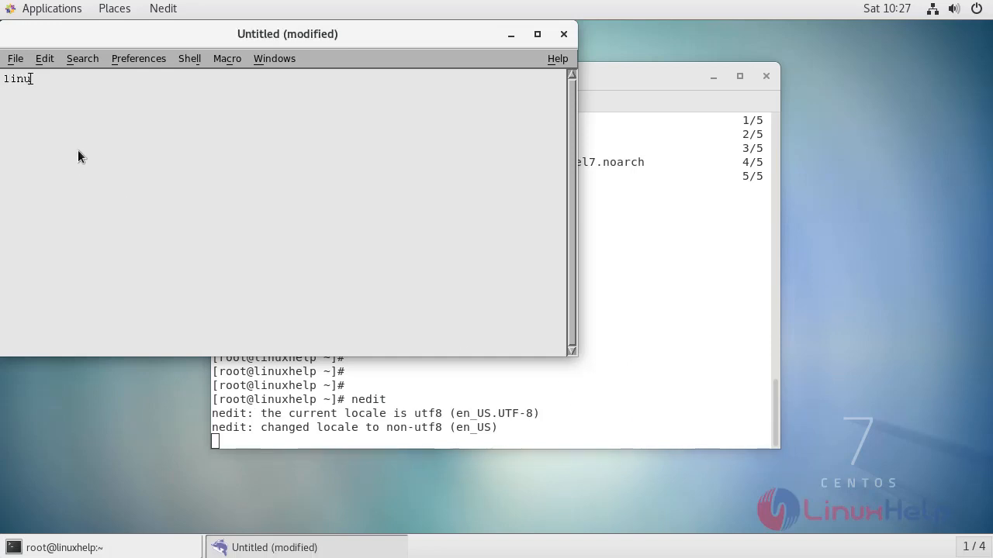
pyautogui.write('xhelp')
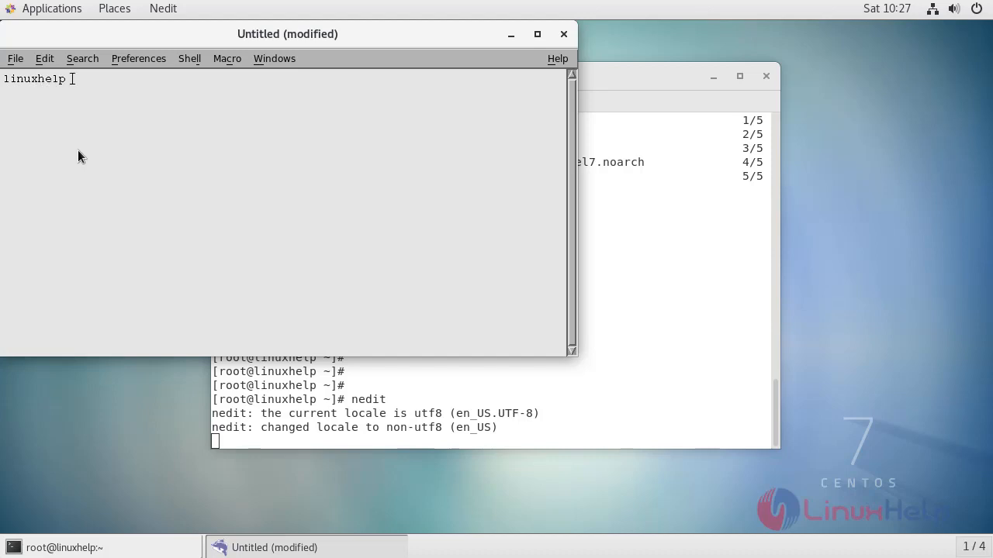
pyautogui.moveTo(407, 184)
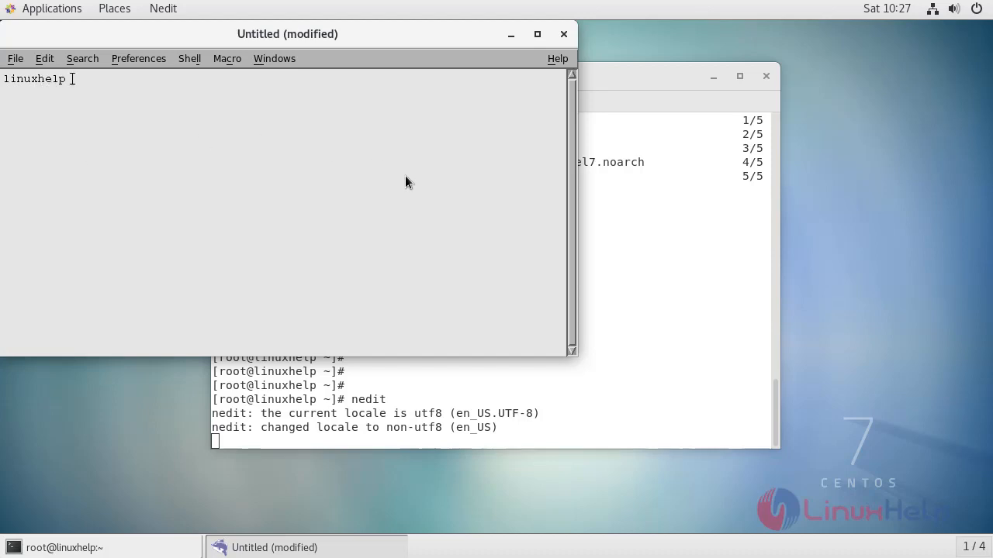
# Exit NEdit via the File menu, answering No to discard the unsaved text
pyautogui.click(16, 59)
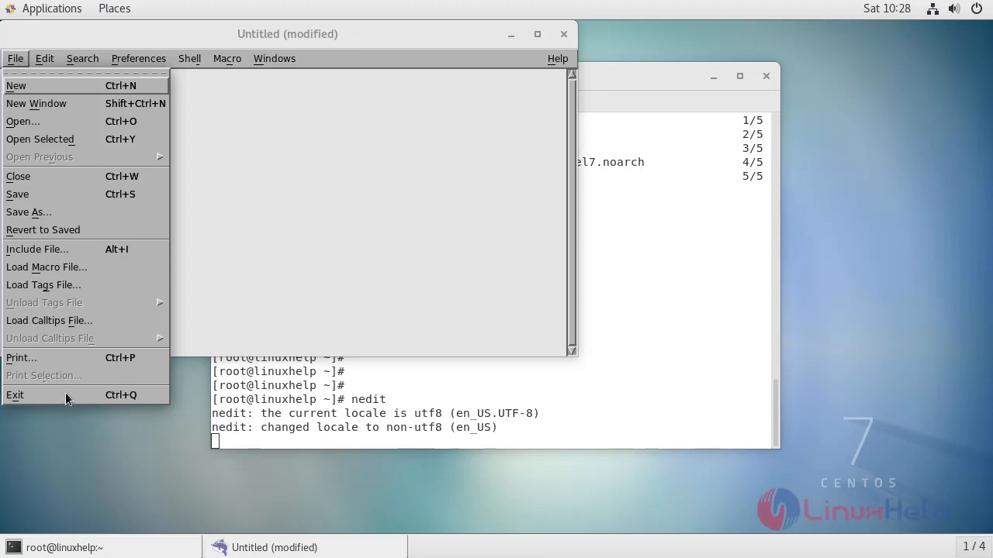
pyautogui.click(15, 396)
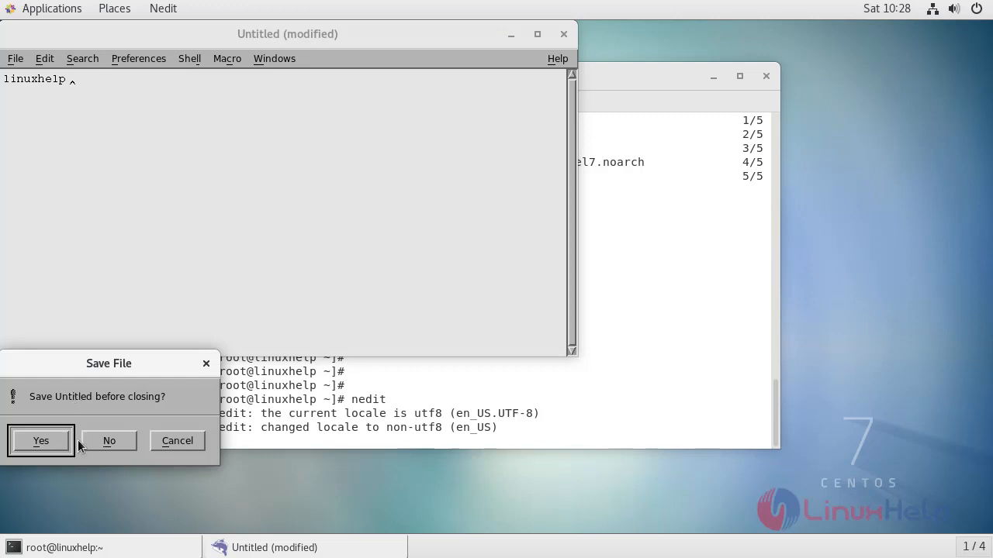
pyautogui.click(109, 441)
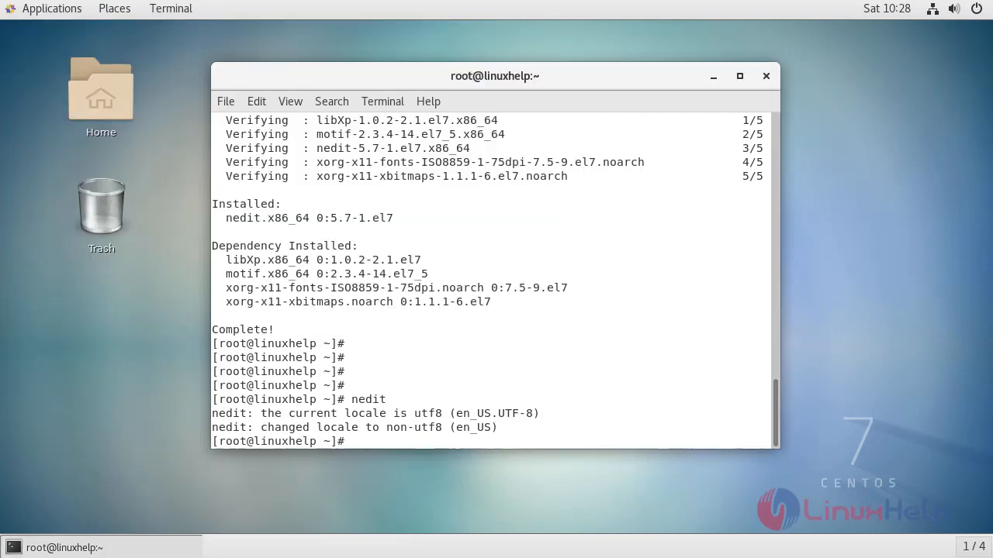